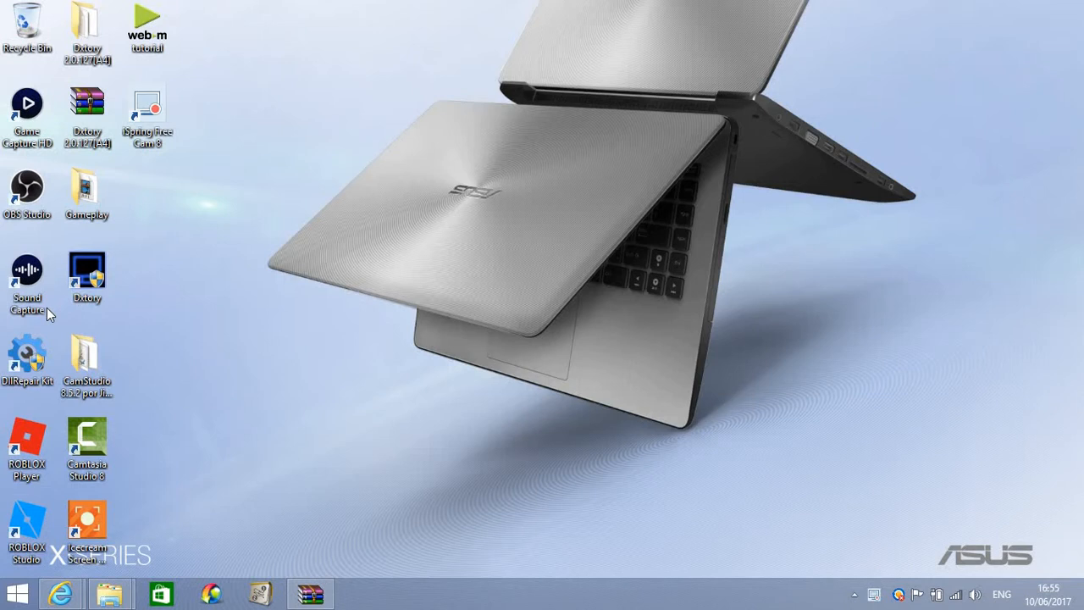
mouse_move(309, 145)
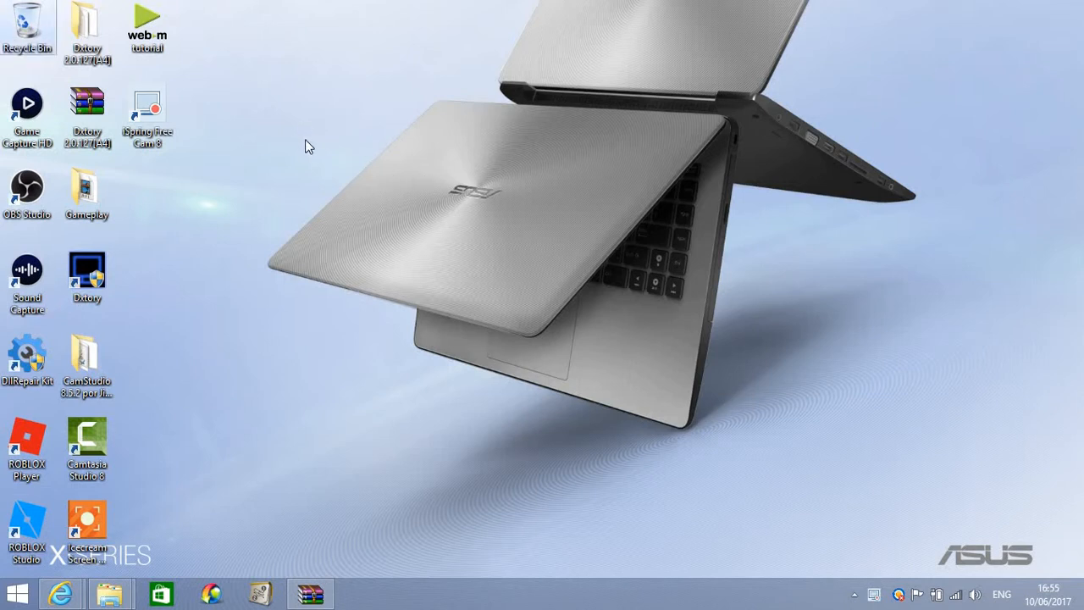
mouse_move(434, 181)
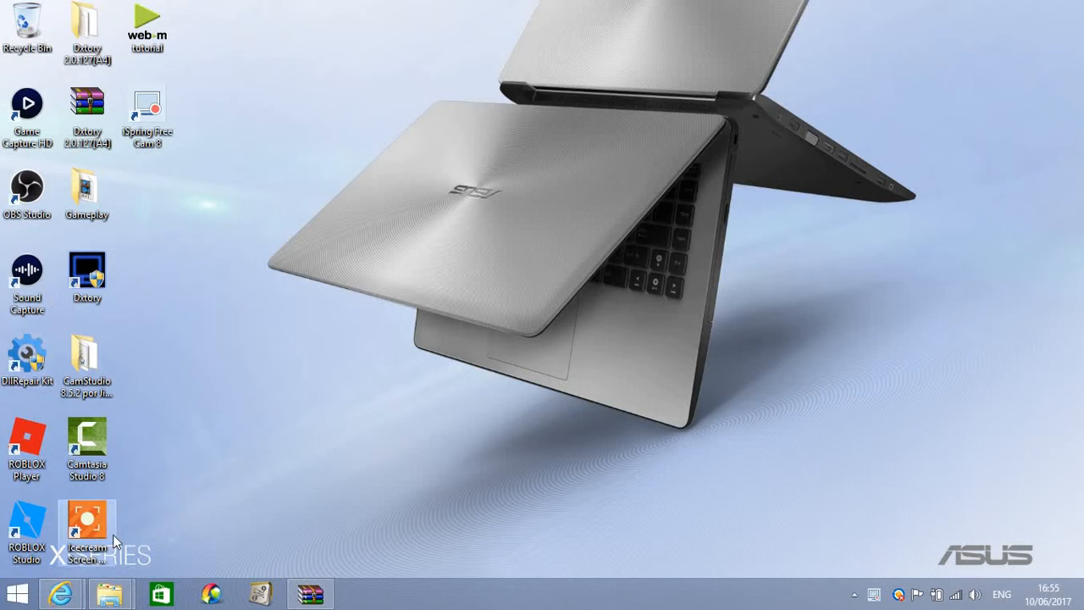
mouse_move(352, 557)
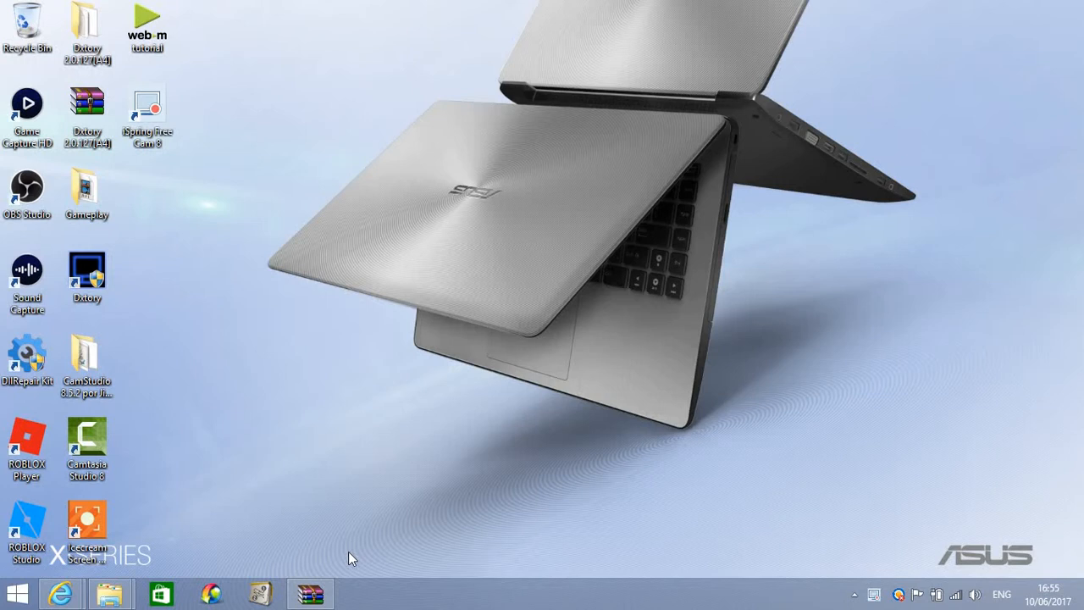
mouse_move(607, 81)
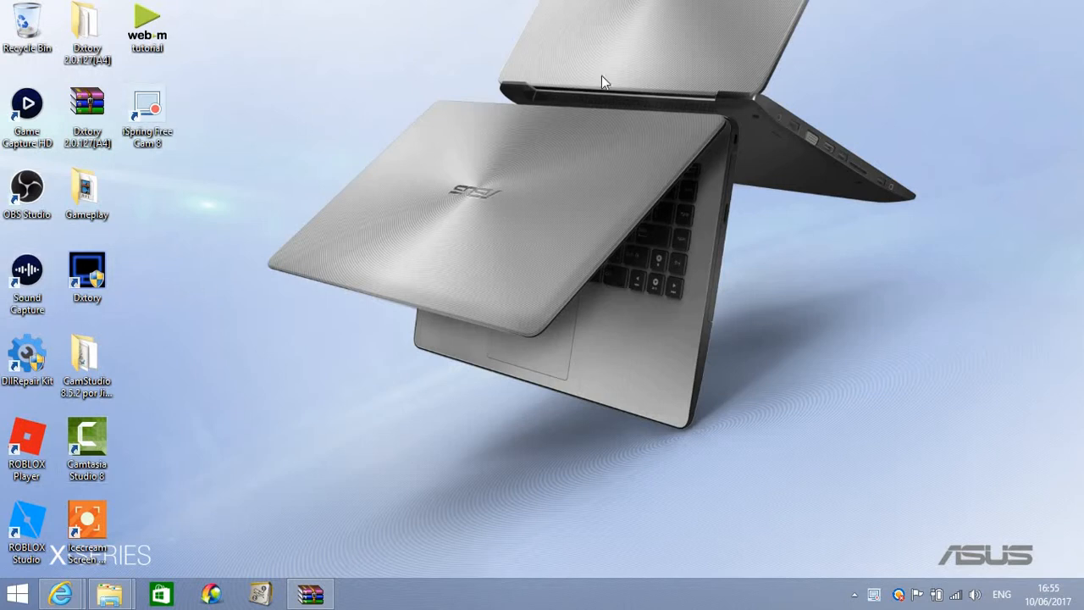
mouse_move(369, 296)
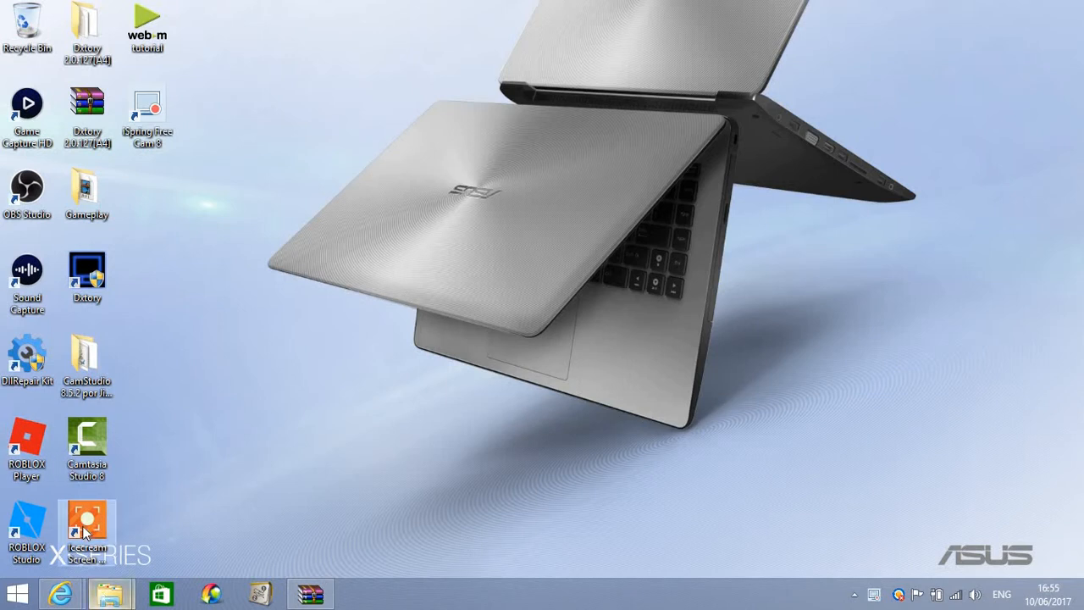
mouse_move(583, 247)
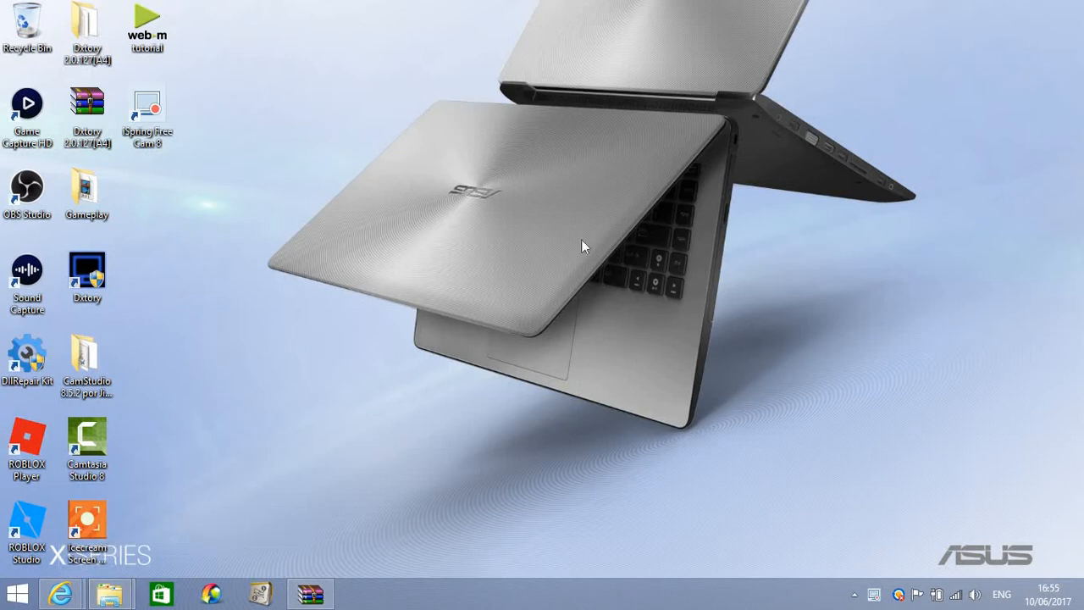
mouse_move(214, 440)
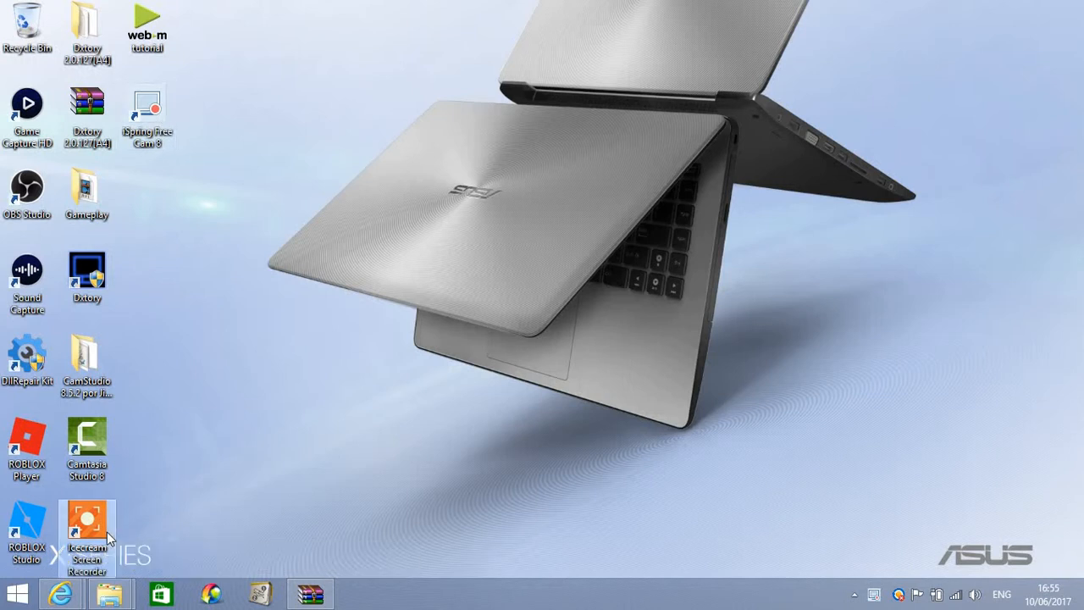
Launch Icecream Screen Recorder and review its history showing the earlier tutorial.webm.
double_click(88, 525)
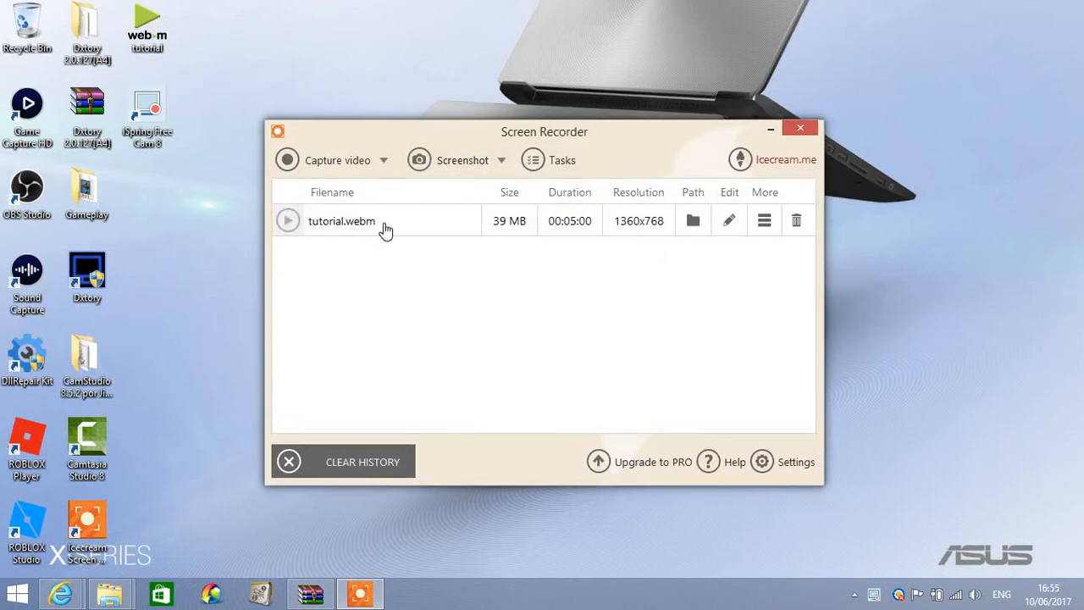
mouse_move(298, 235)
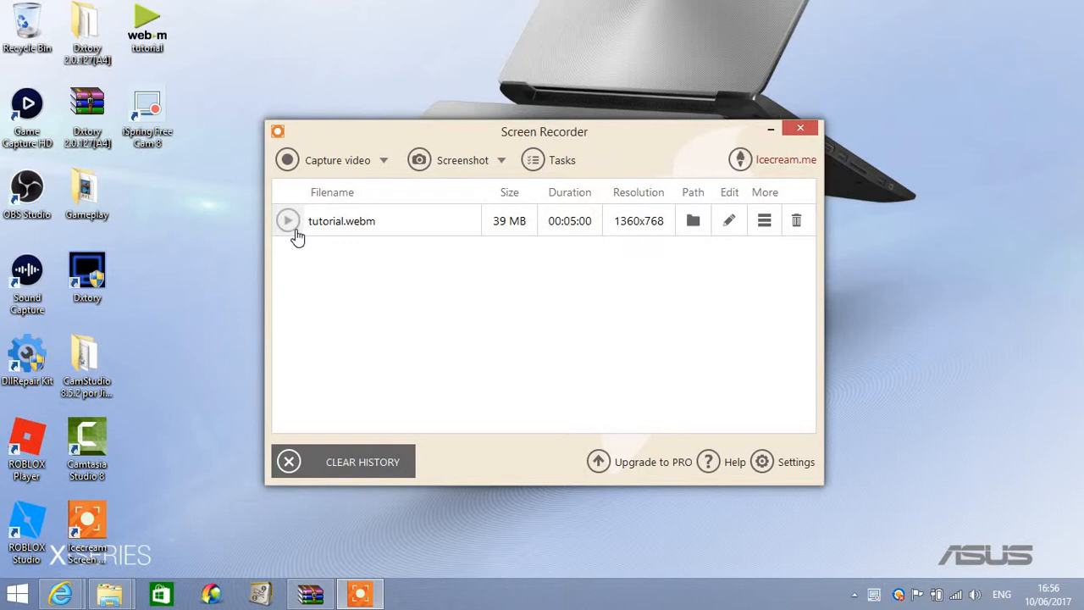
click(288, 220)
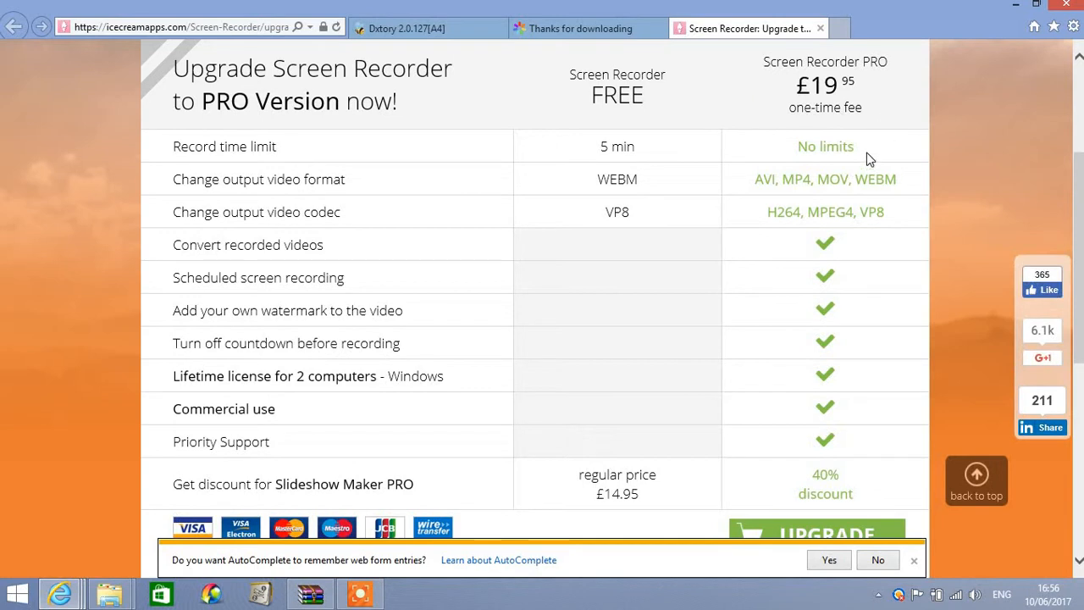
mouse_move(773, 52)
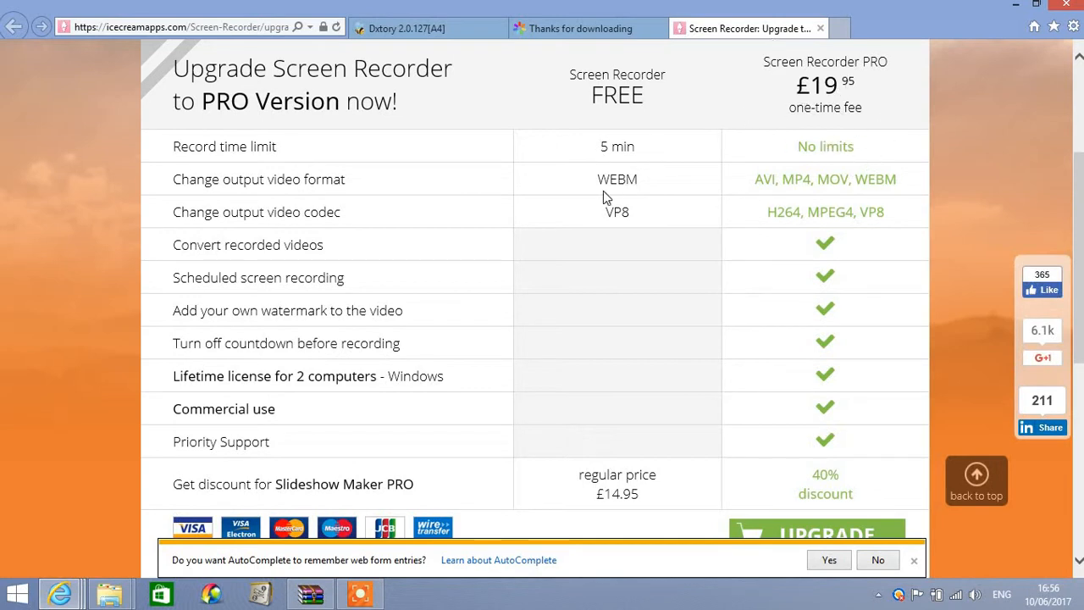
mouse_move(806, 179)
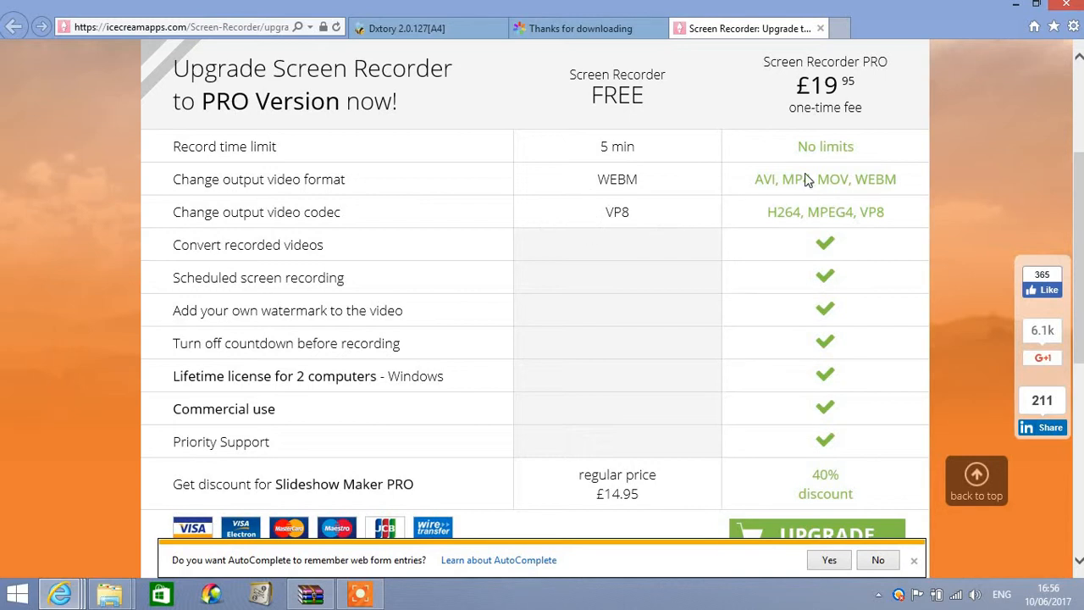
mouse_move(618, 180)
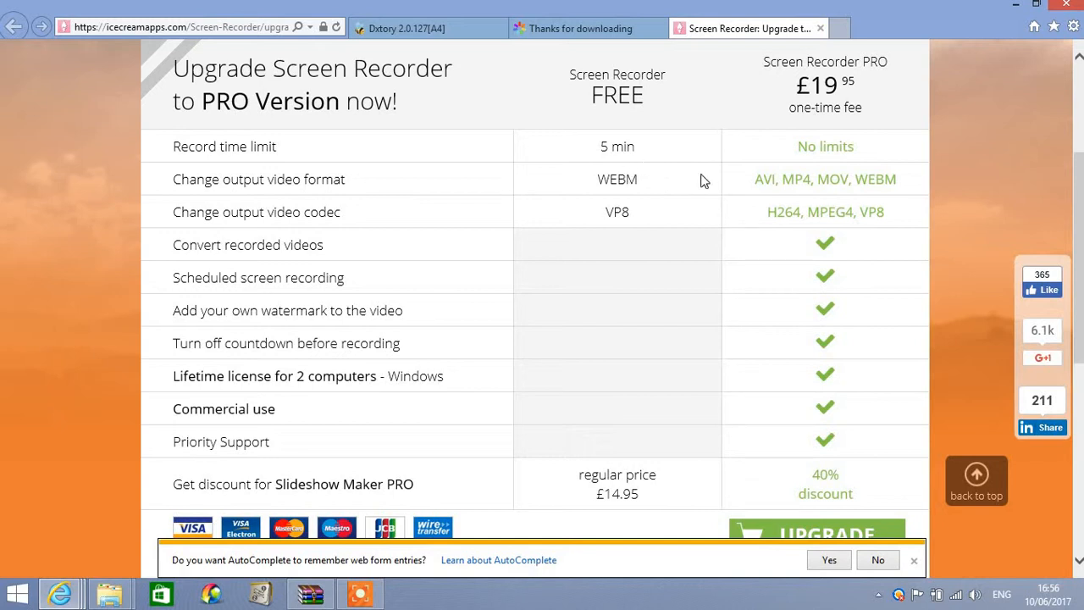
mouse_move(756, 120)
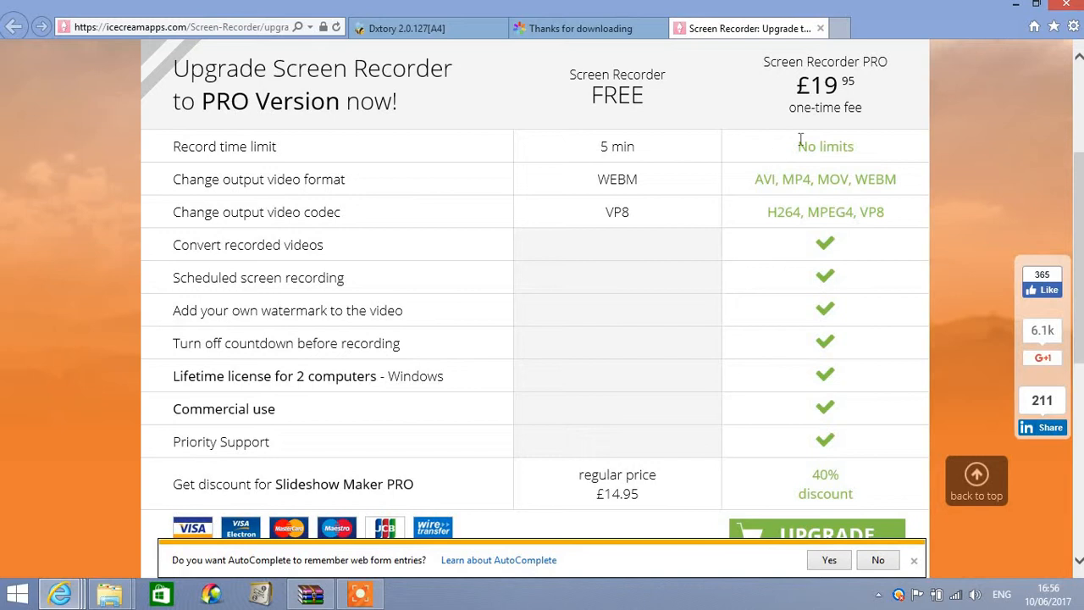
mouse_move(820, 215)
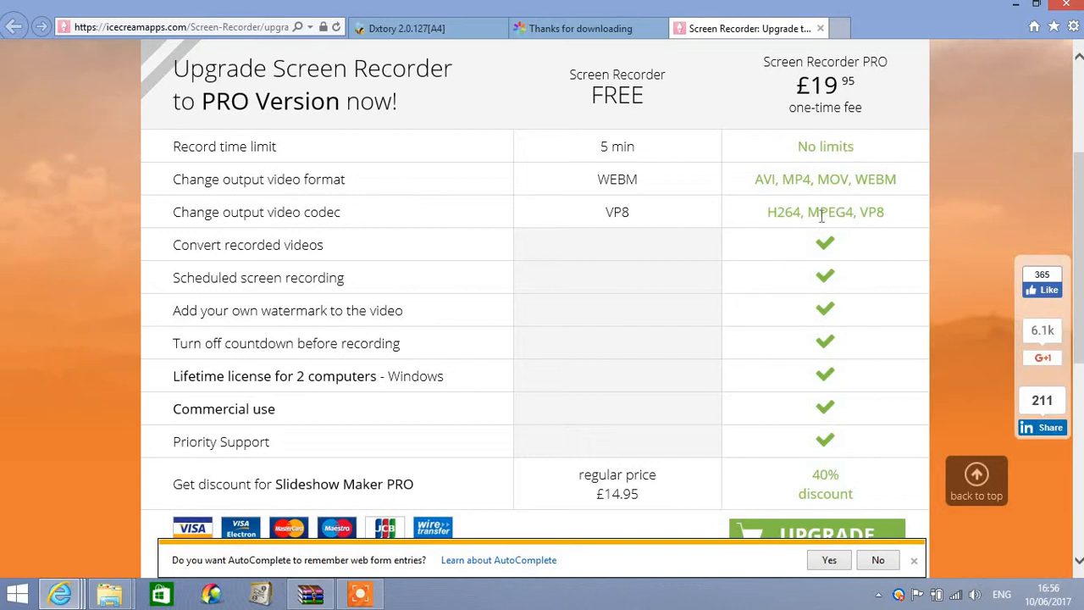
mouse_move(881, 161)
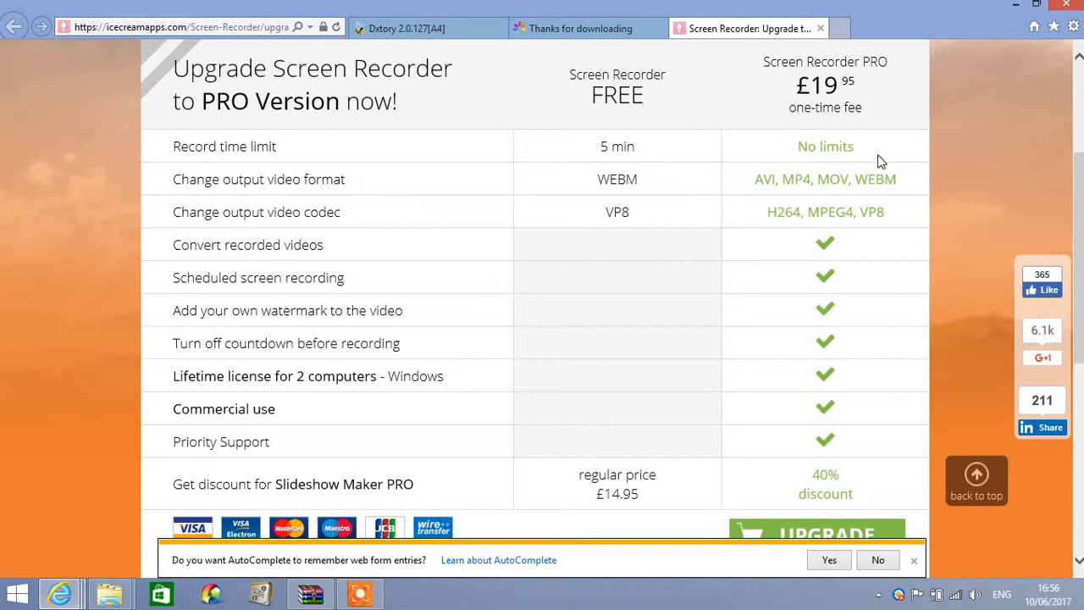
mouse_move(793, 153)
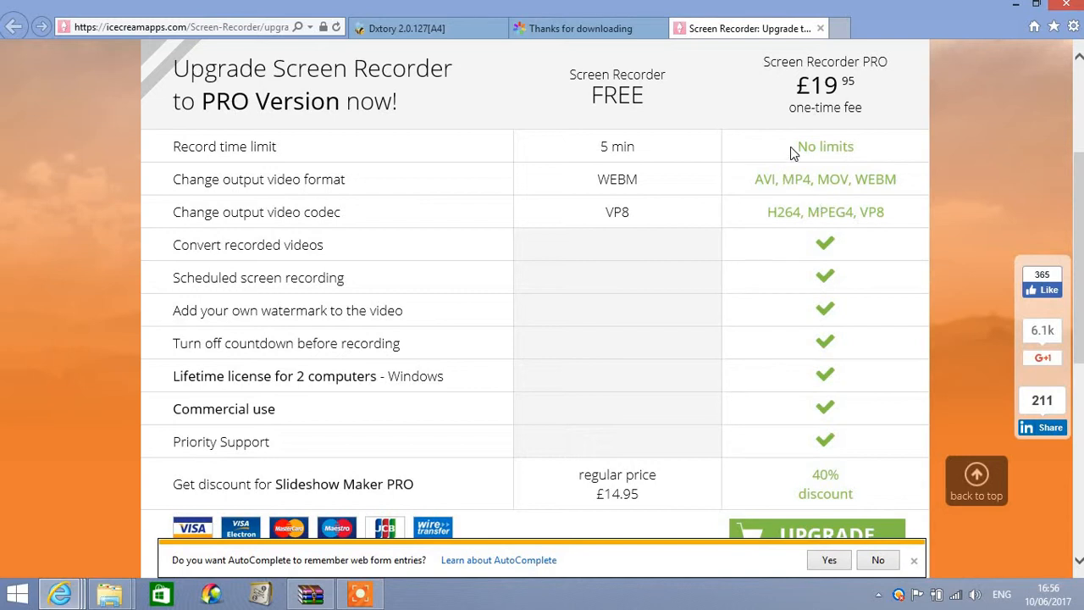
mouse_move(757, 187)
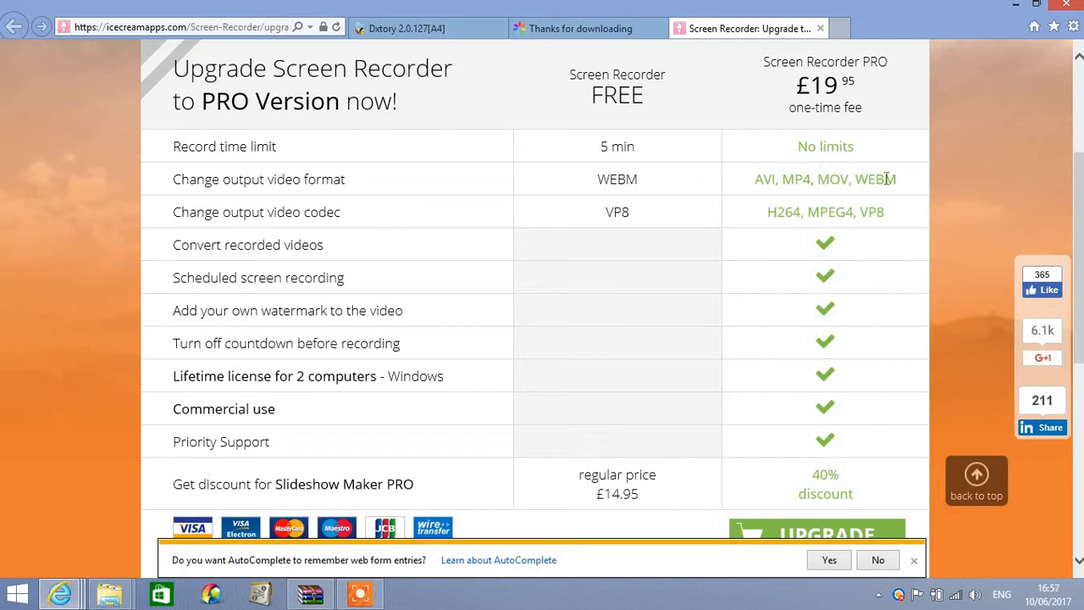
mouse_move(794, 152)
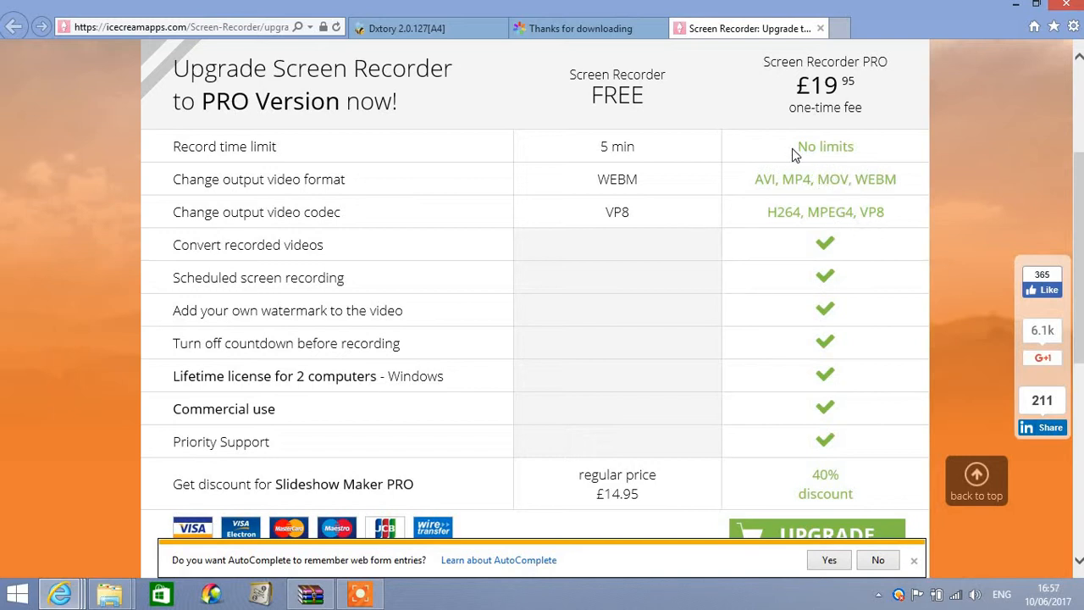
mouse_move(687, 214)
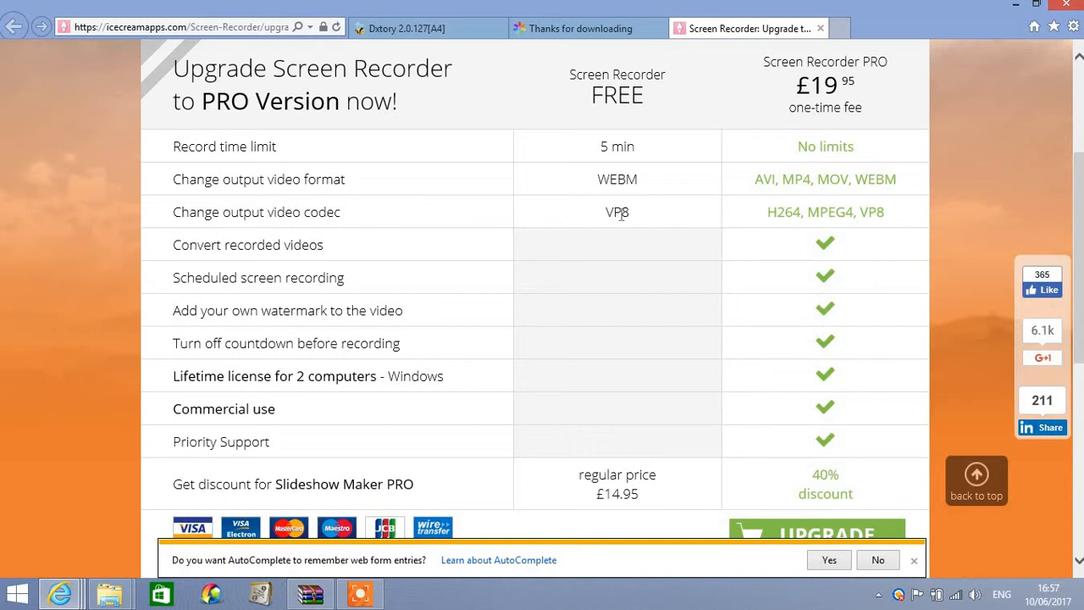
mouse_move(766, 214)
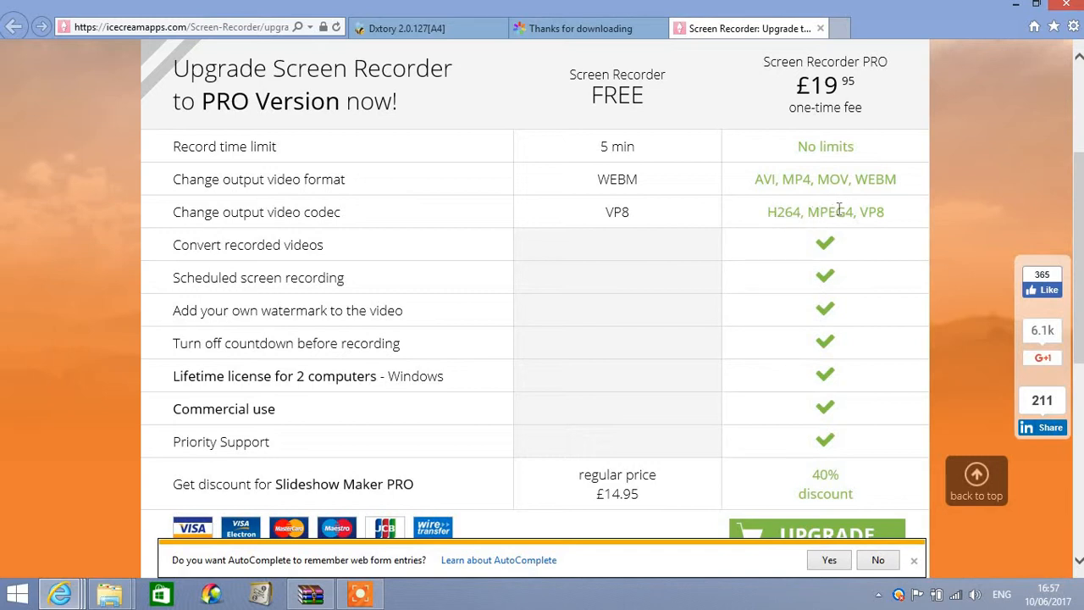
mouse_move(868, 210)
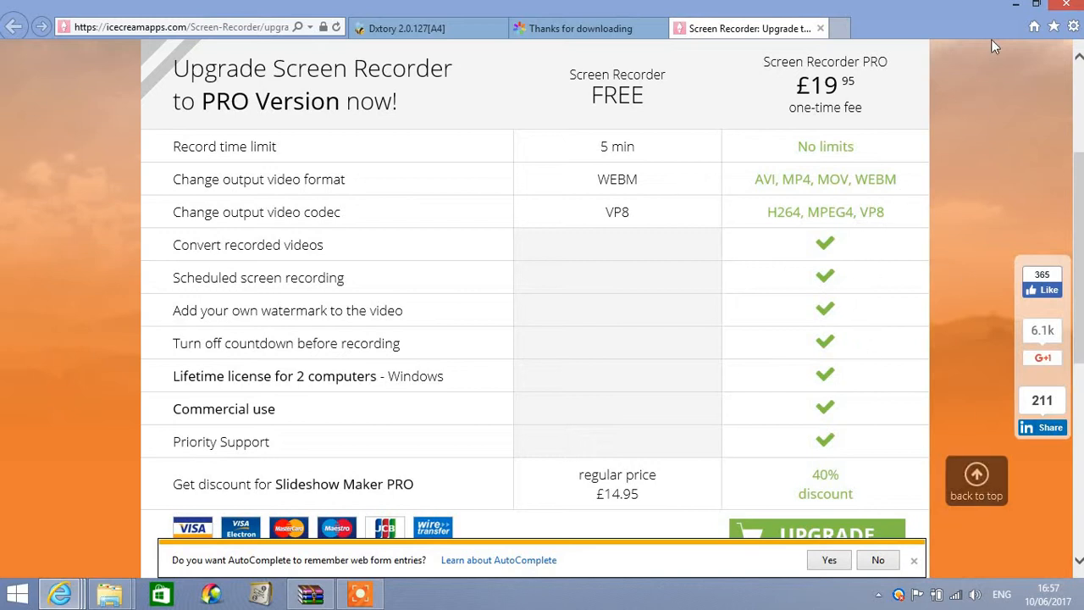
mouse_move(593, 495)
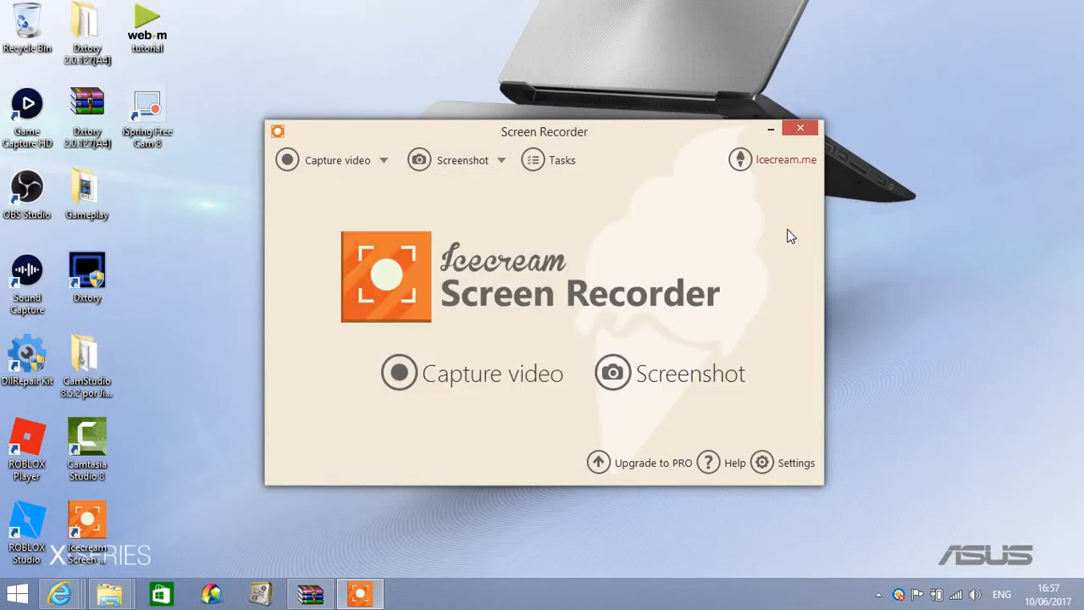
mouse_move(356, 422)
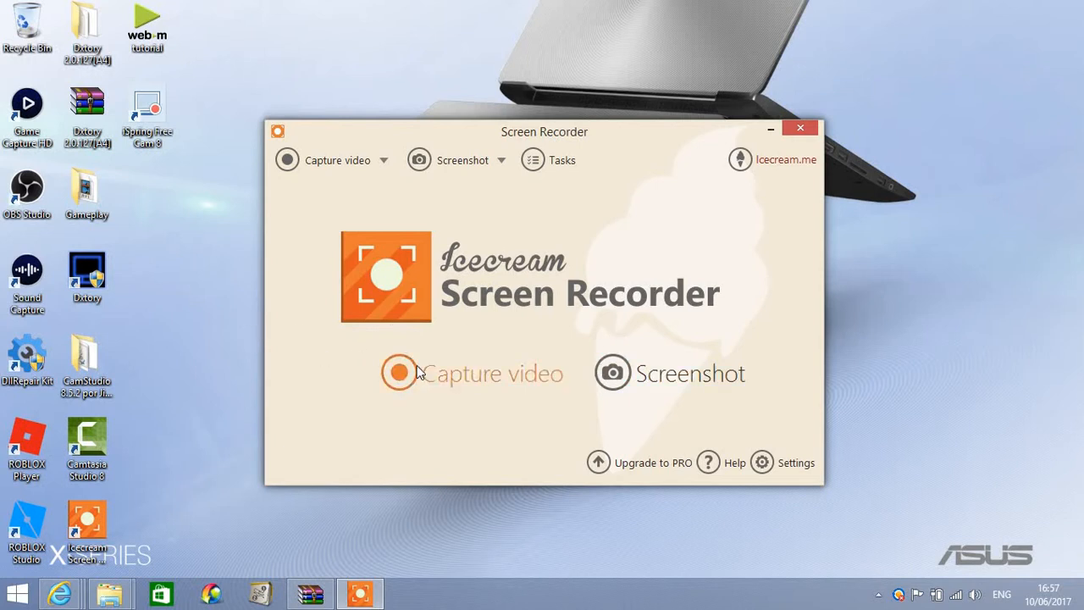
Start a new video capture so the recorder prompts for the screen area.
click(799, 129)
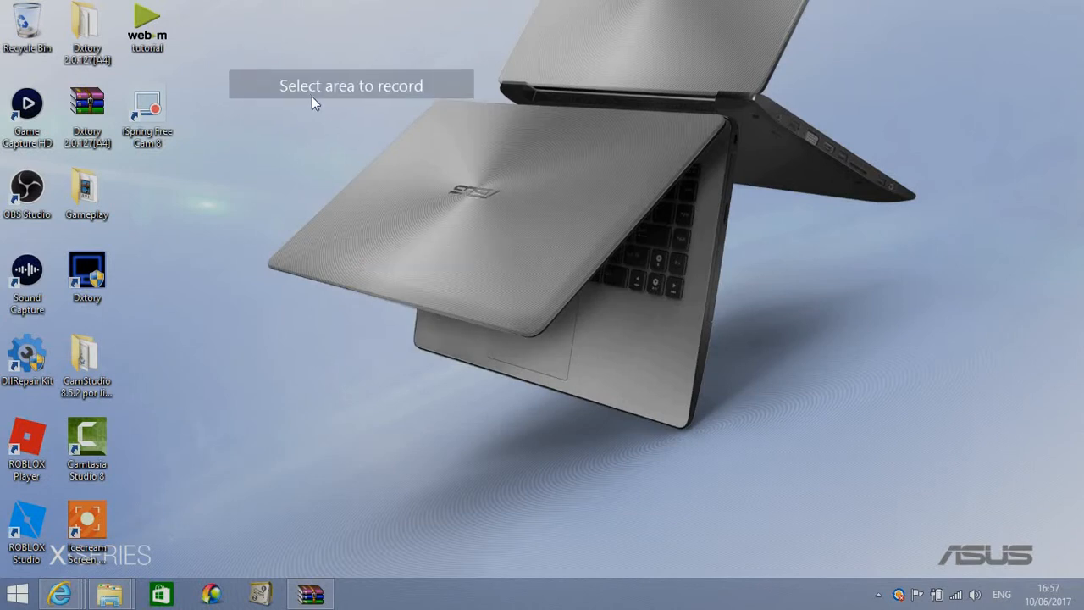
mouse_move(559, 307)
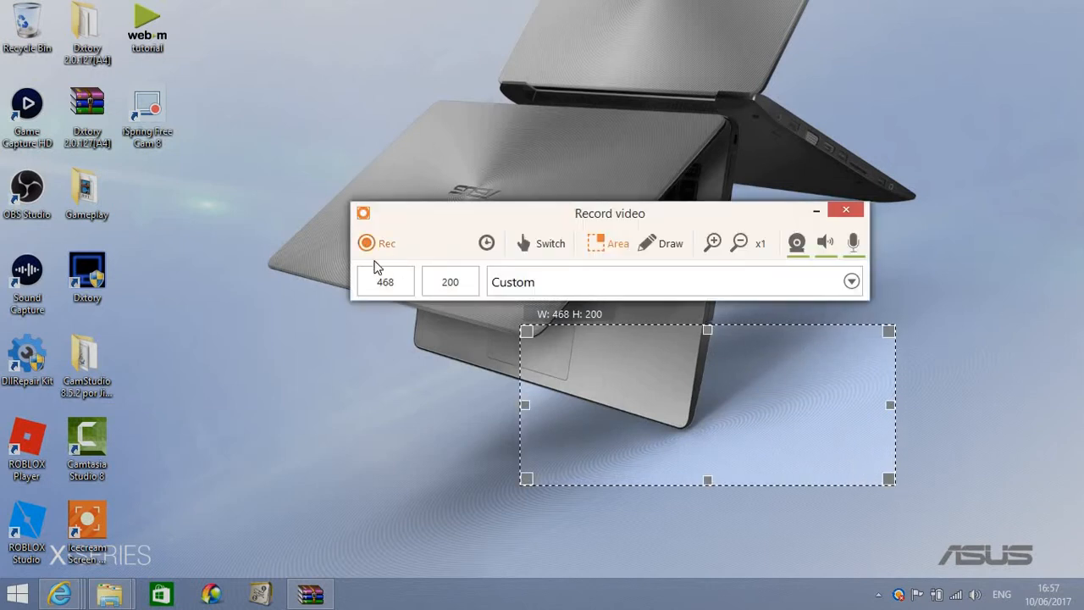
Record the selected 468×200 desktop area for about 14 seconds, then stop.
click(366, 244)
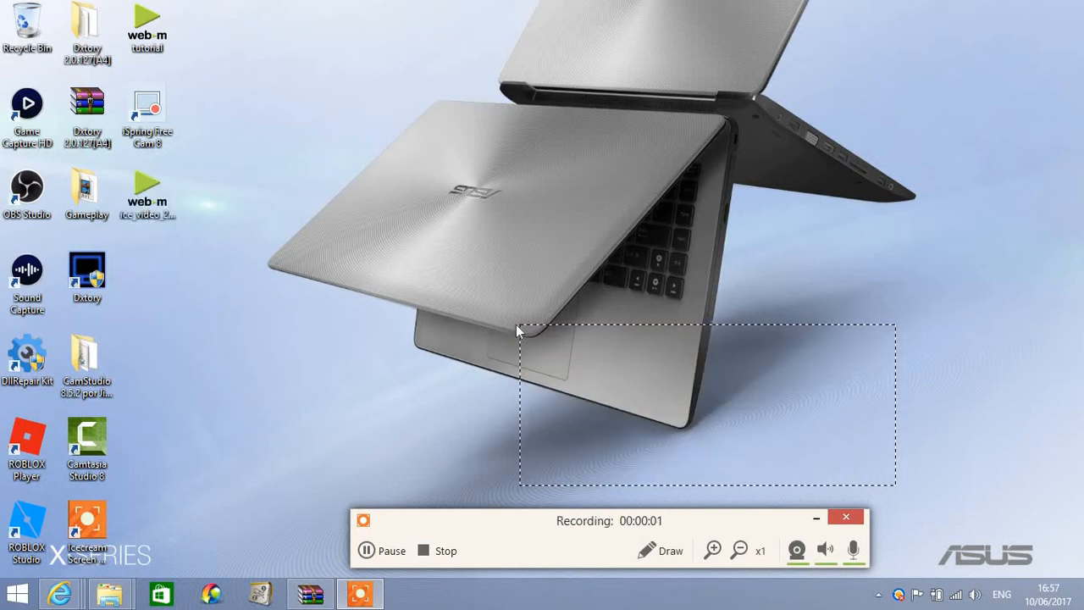
mouse_move(606, 383)
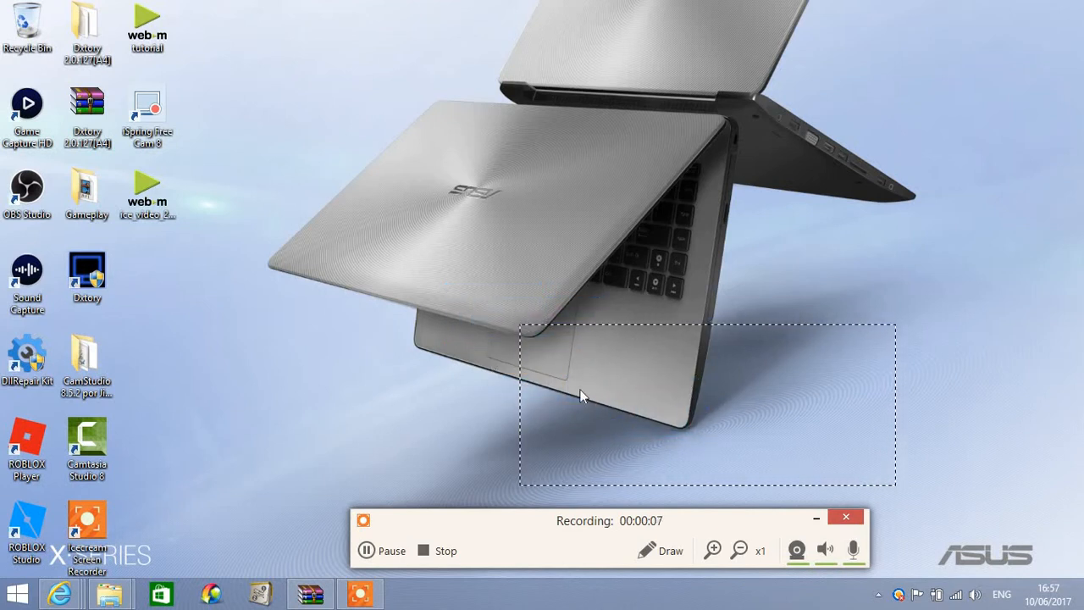
mouse_move(688, 493)
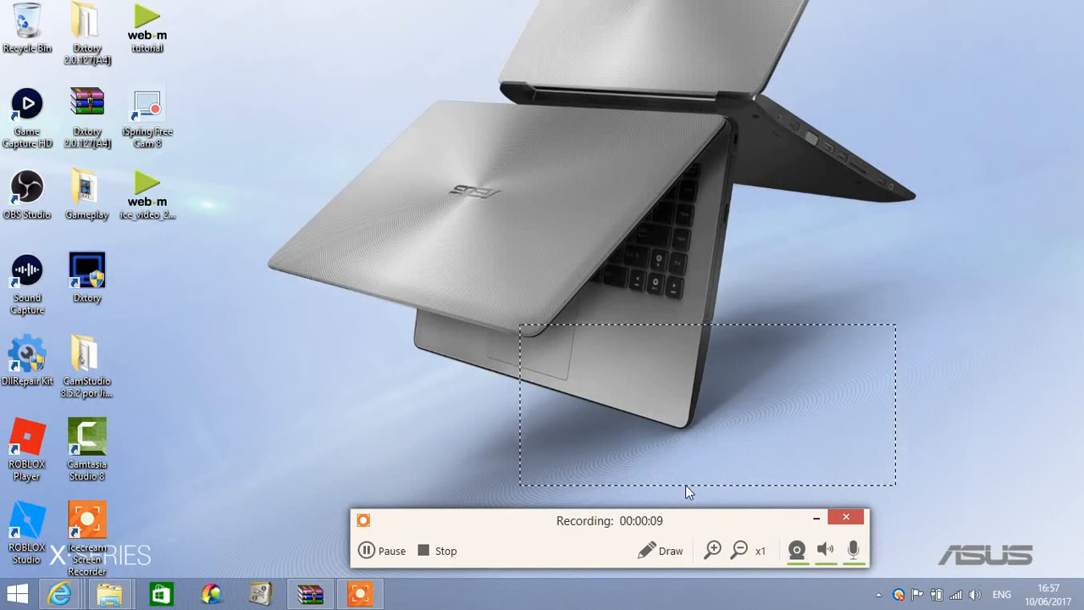
mouse_move(652, 534)
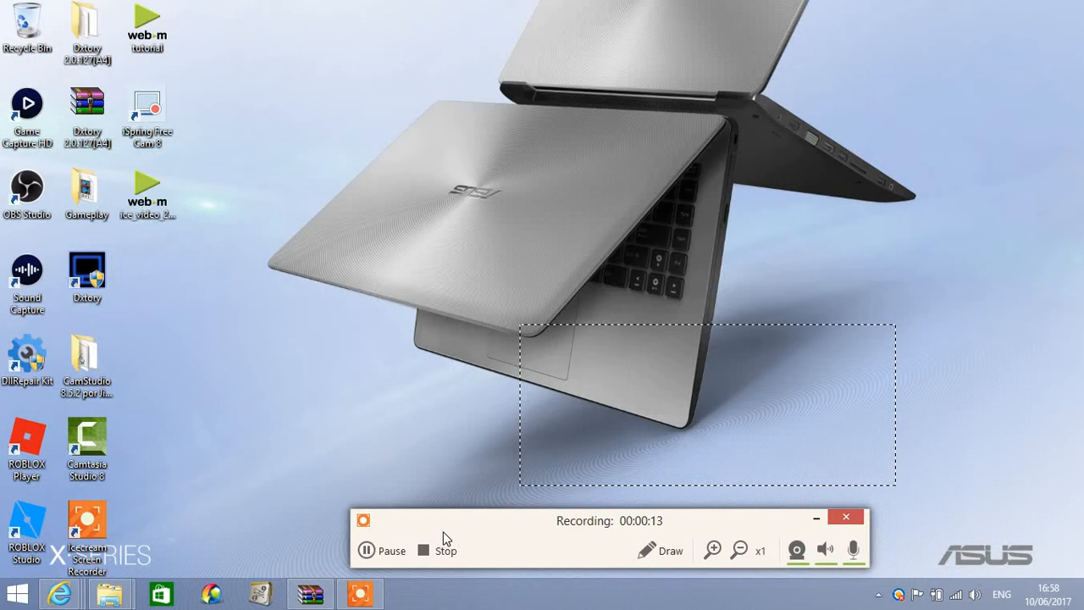
click(437, 550)
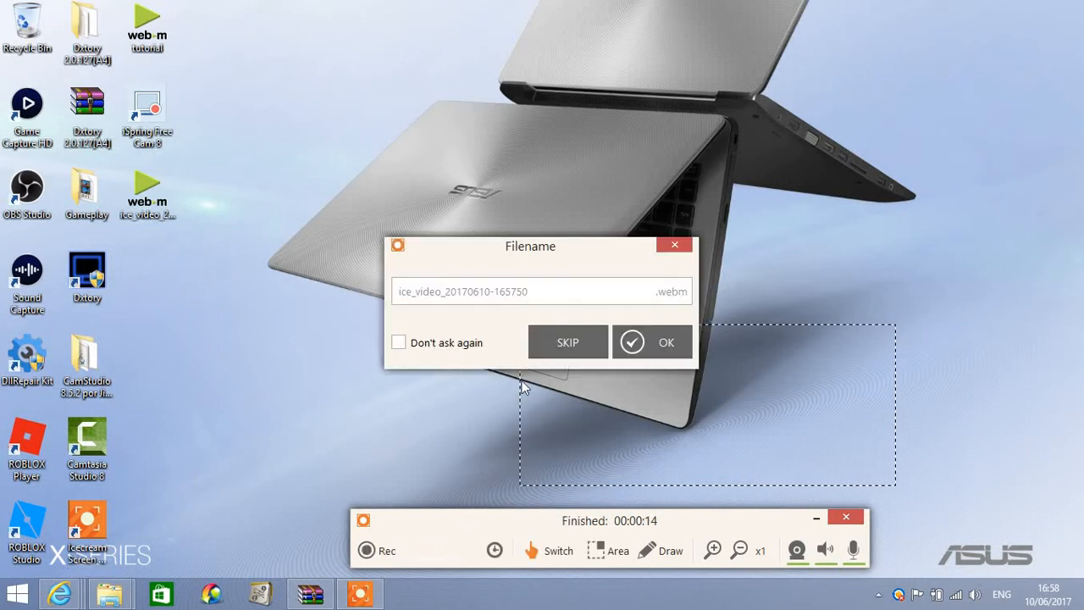
Save the clip as rfsd.webm on the desktop and open it for playback.
text(rfsd)
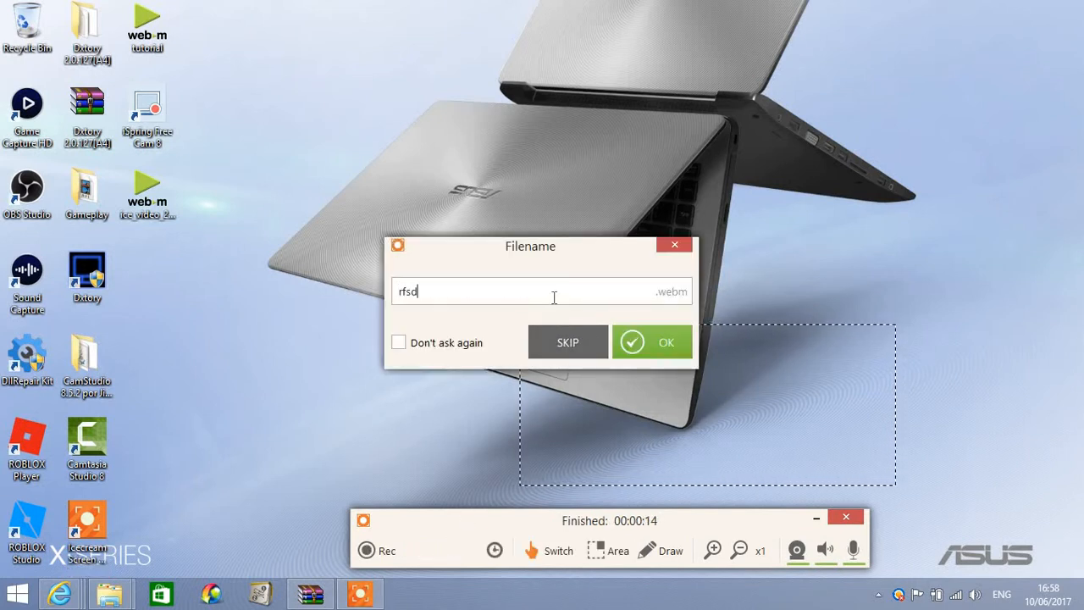
click(652, 342)
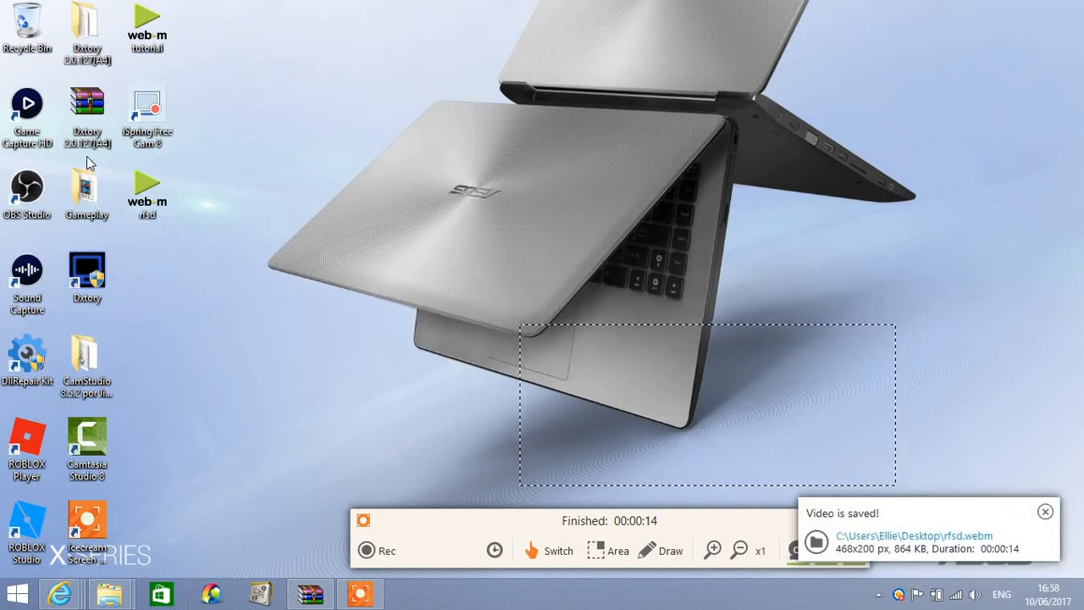
click(147, 183)
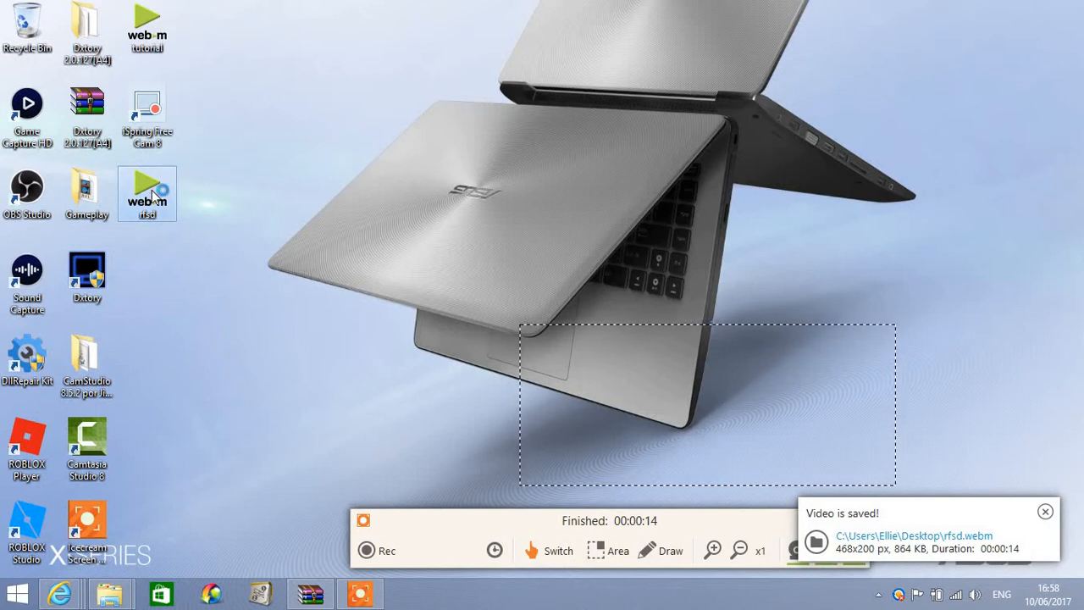
double_click(145, 193)
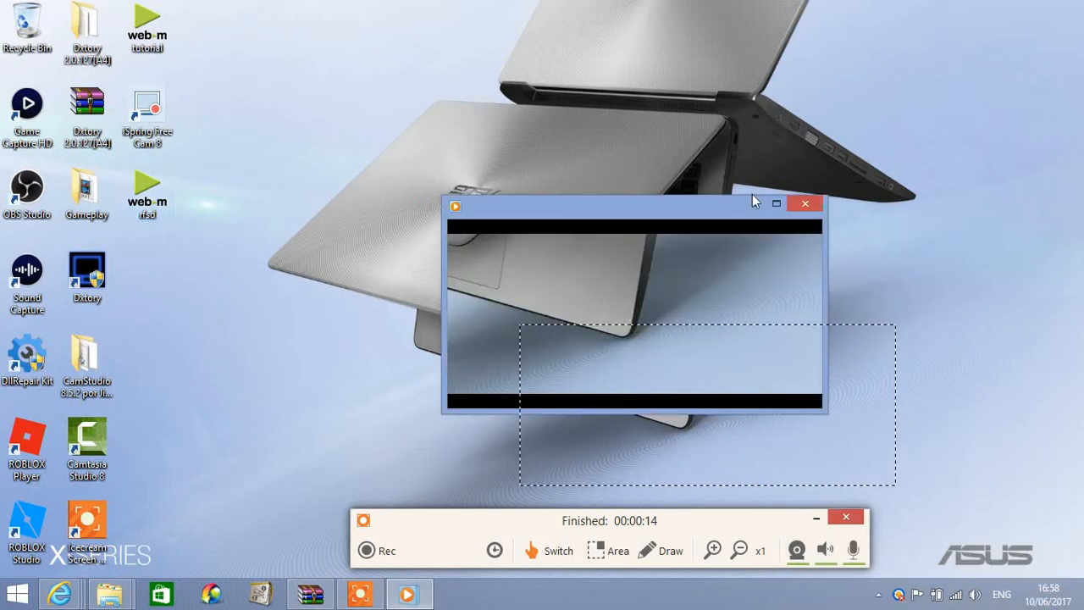
click(776, 203)
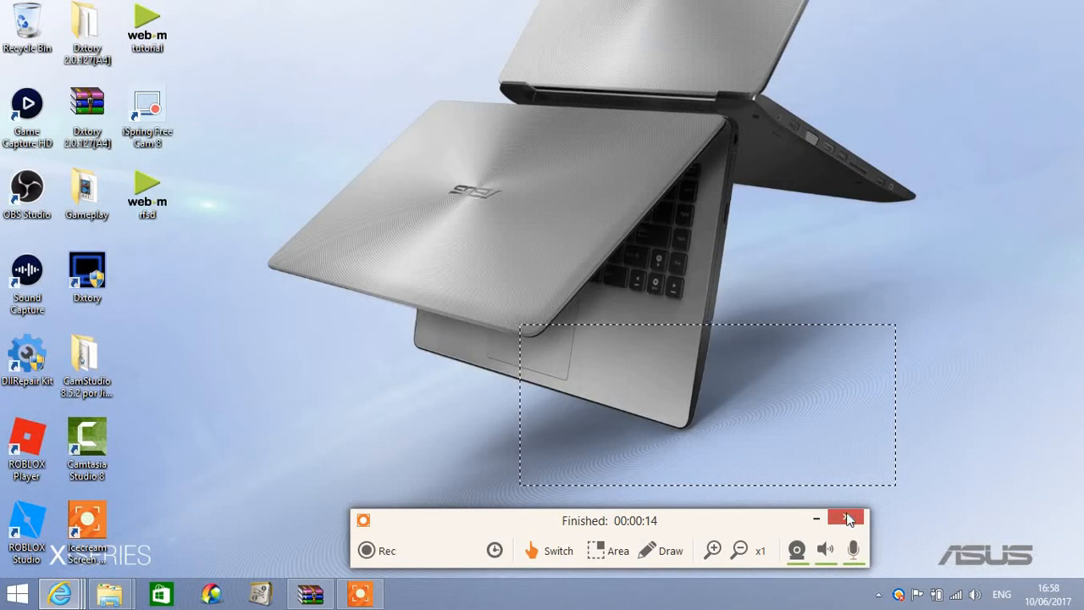
Close the Record video panel and exit the program fully instead of minimizing to tray.
click(847, 518)
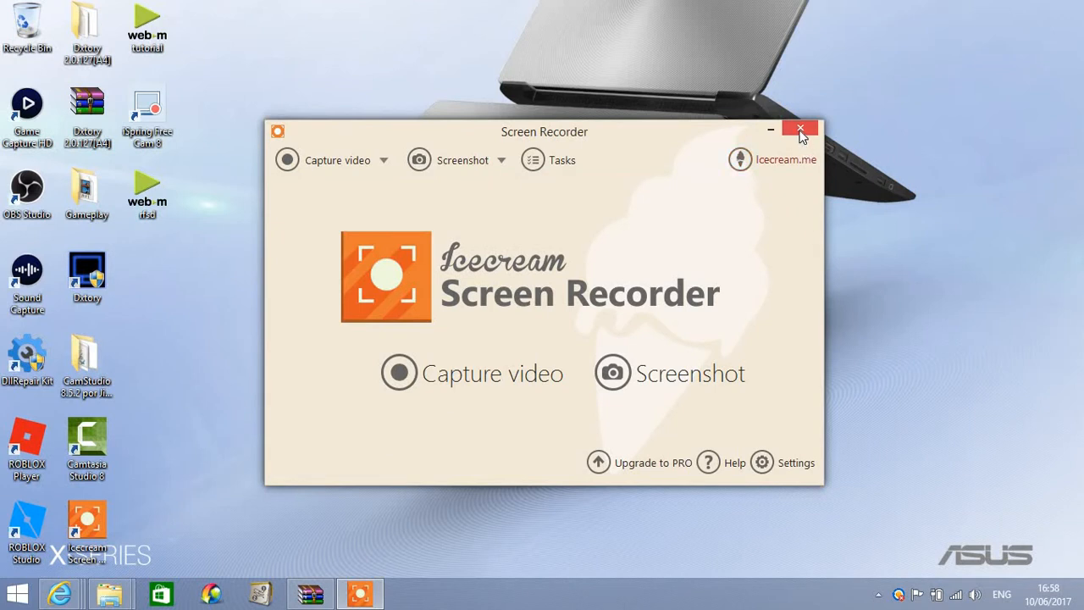
click(799, 129)
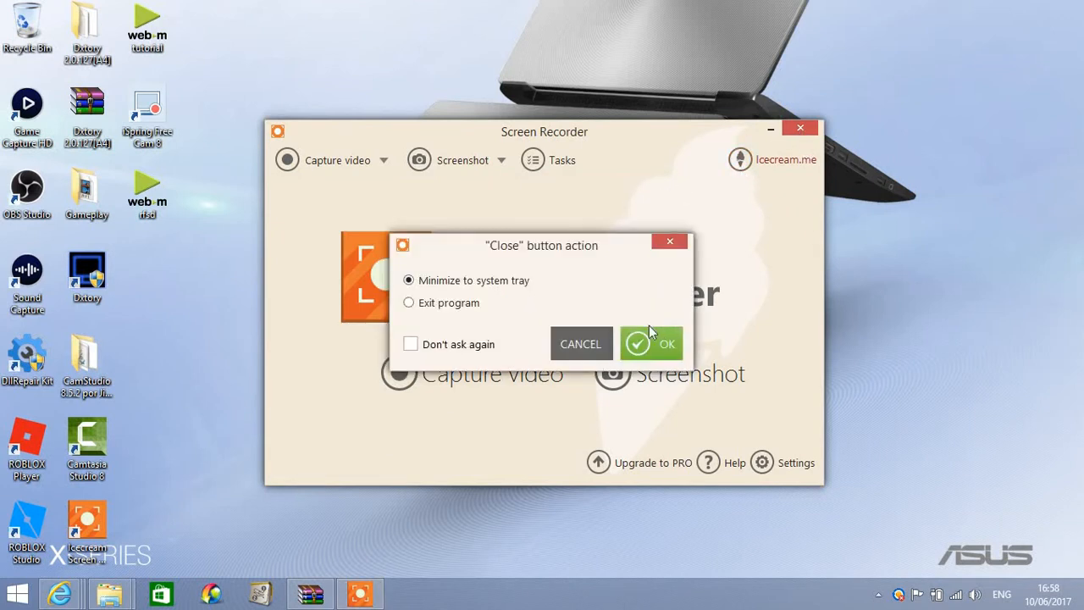
click(410, 301)
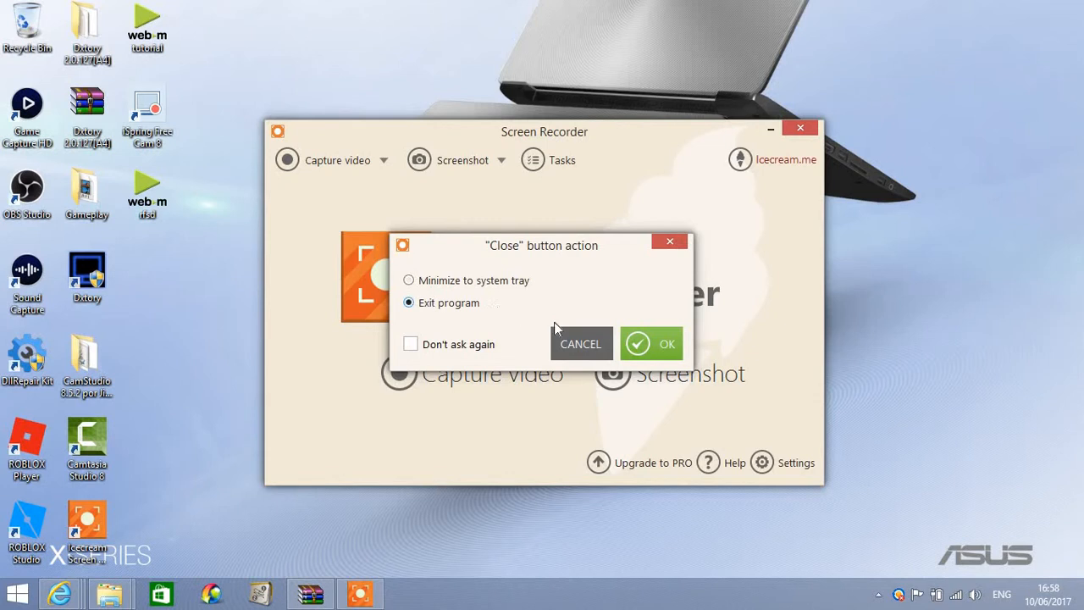
click(650, 342)
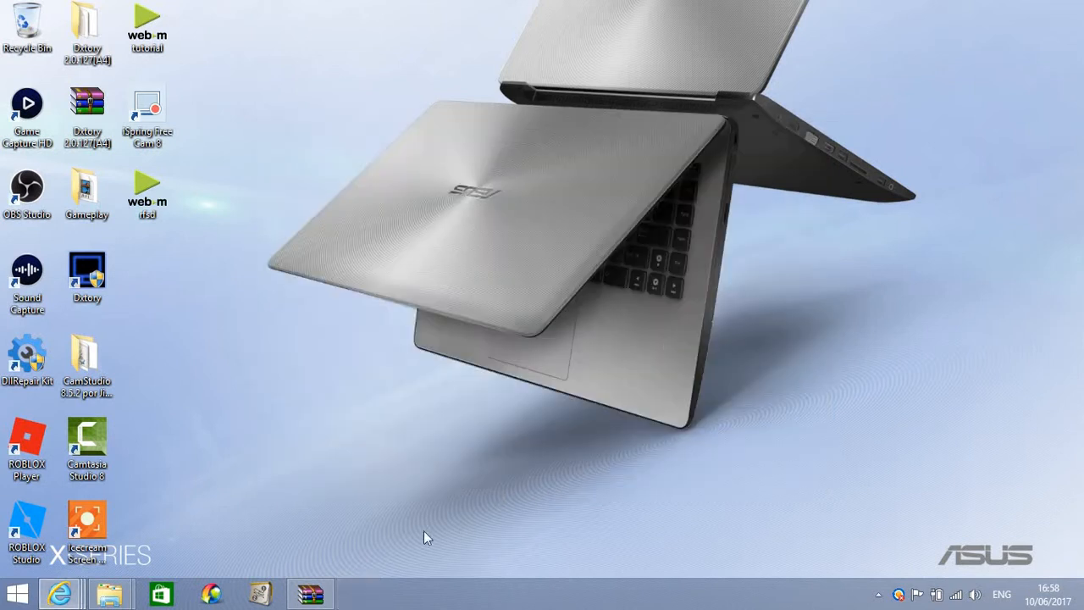
mouse_move(285, 339)
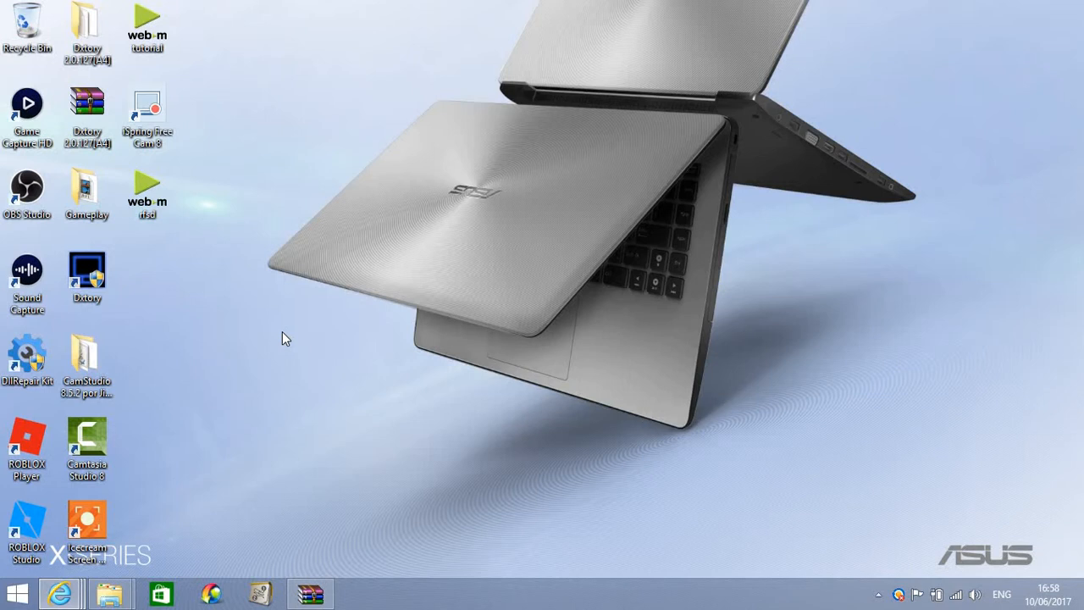
mouse_move(251, 545)
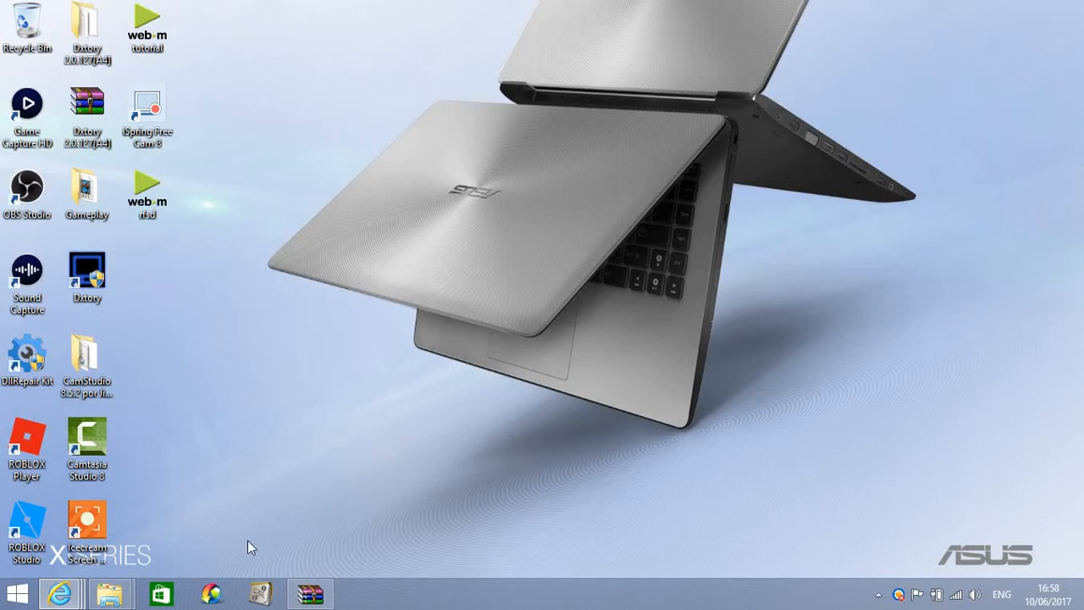
mouse_move(59, 593)
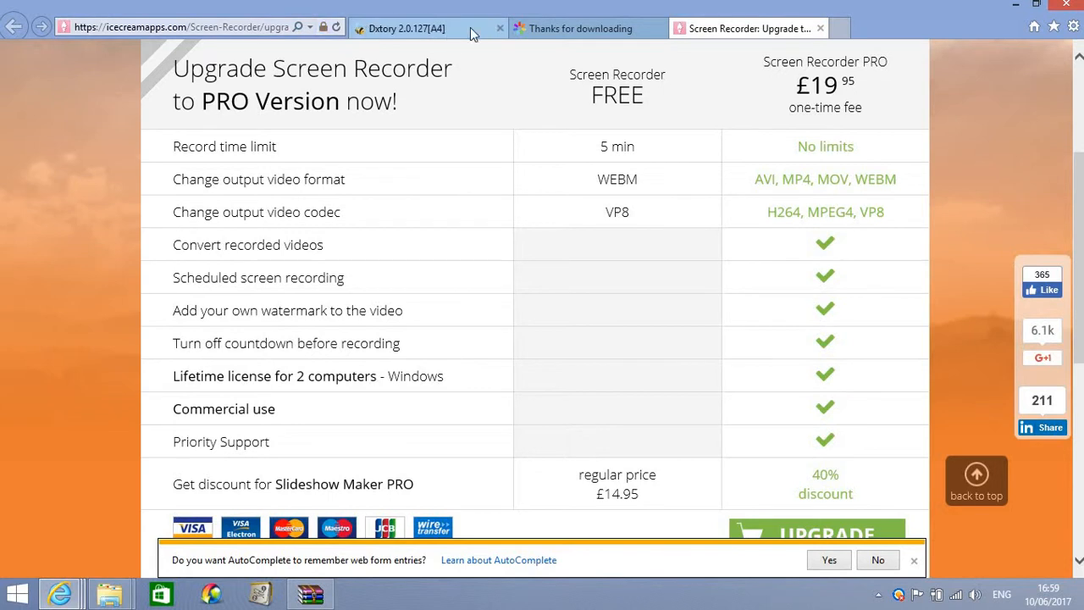
Close the Distory and Thanks for downloading tabs and load ispringsolutions.com.
click(499, 27)
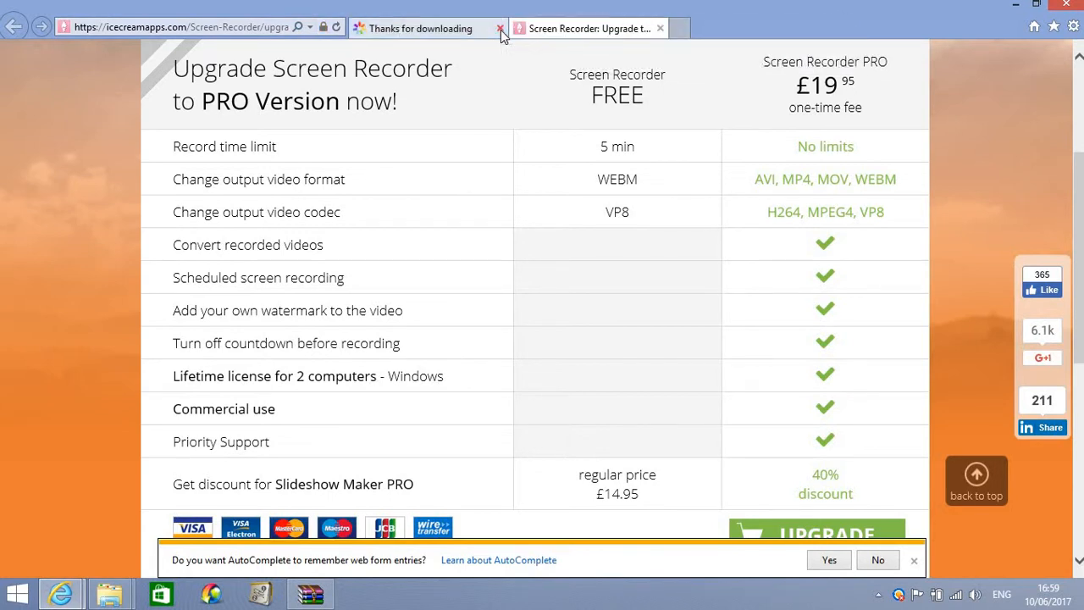
click(501, 28)
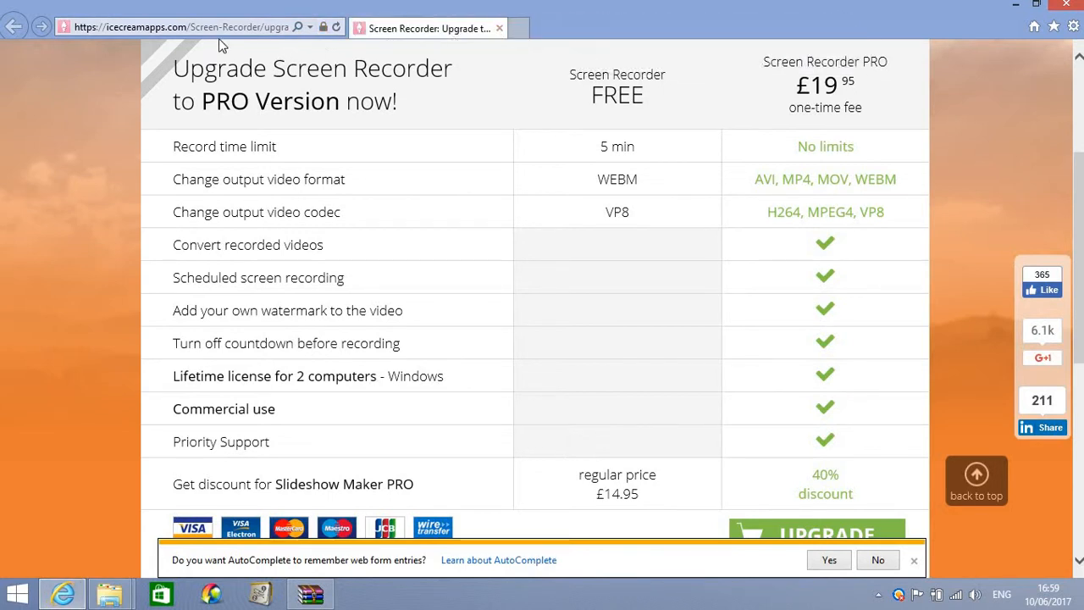
click(170, 27)
text(https://www.ispringsolutions.com/)
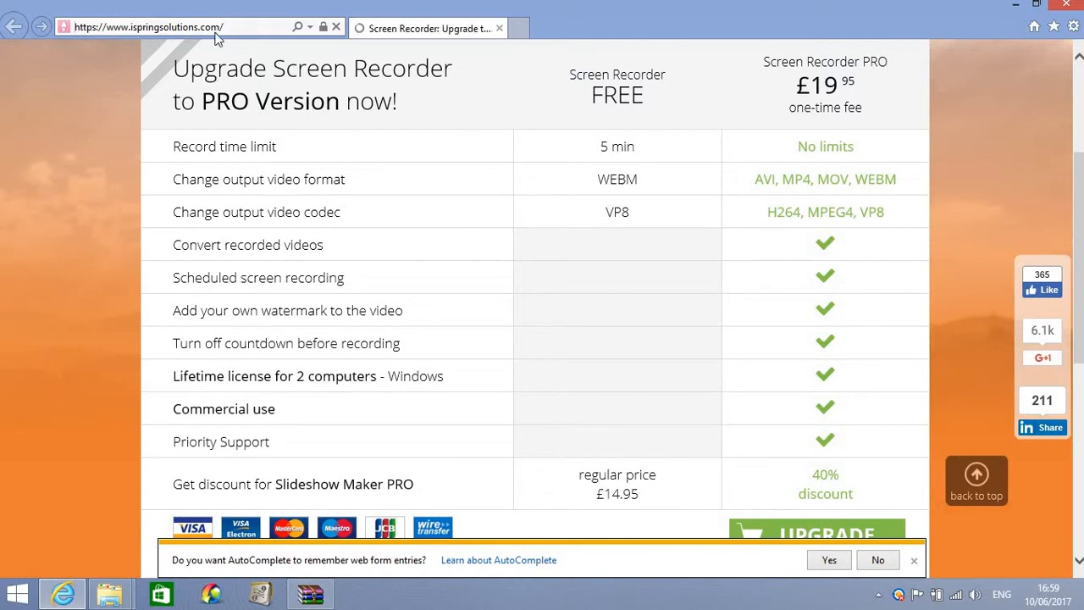
click(14, 27)
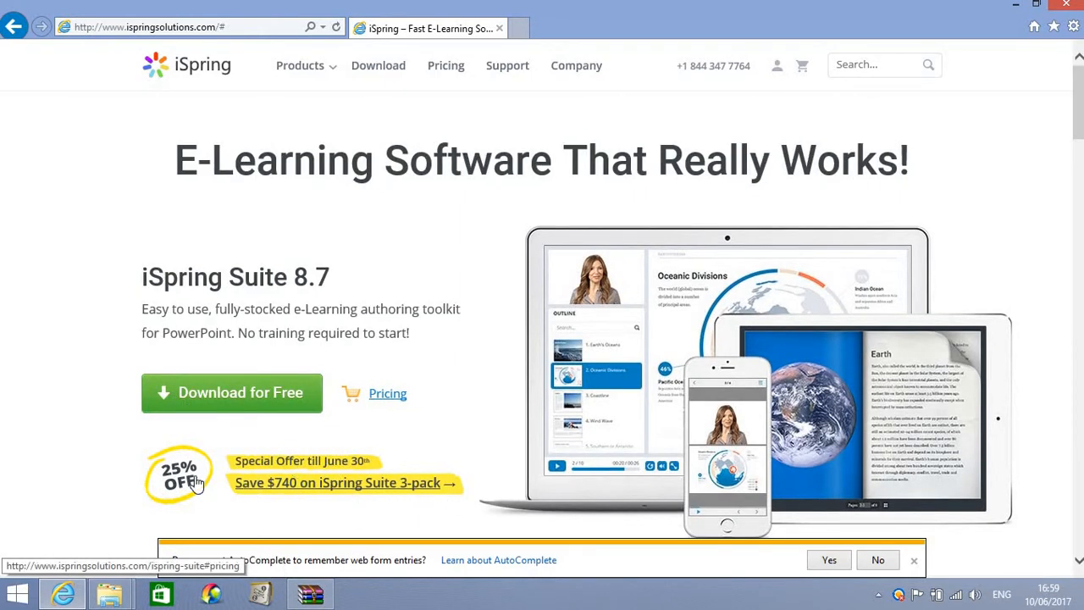
mouse_move(415, 437)
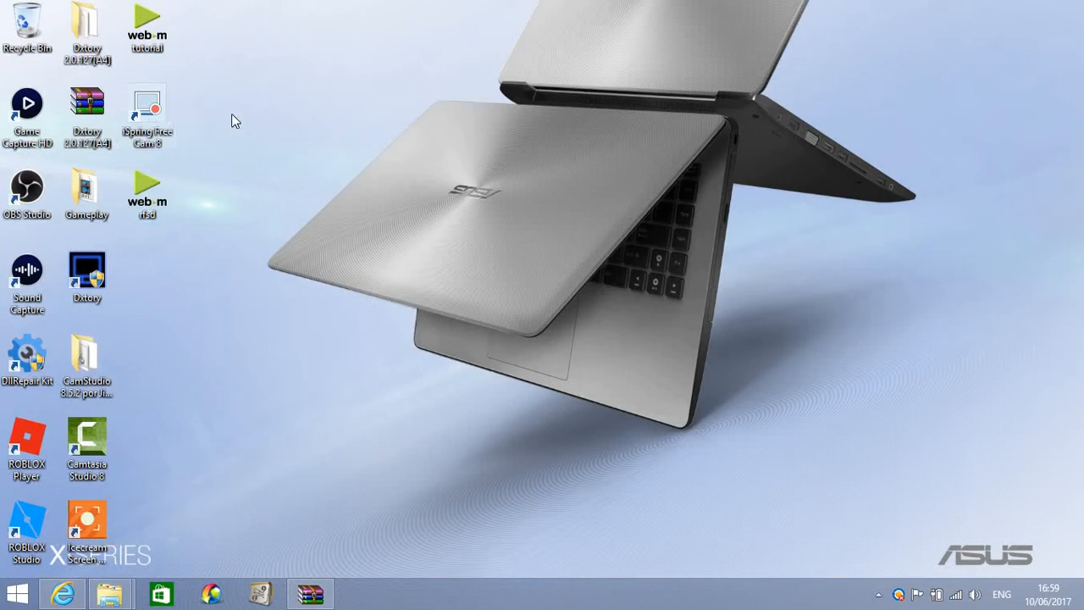
mouse_move(708, 142)
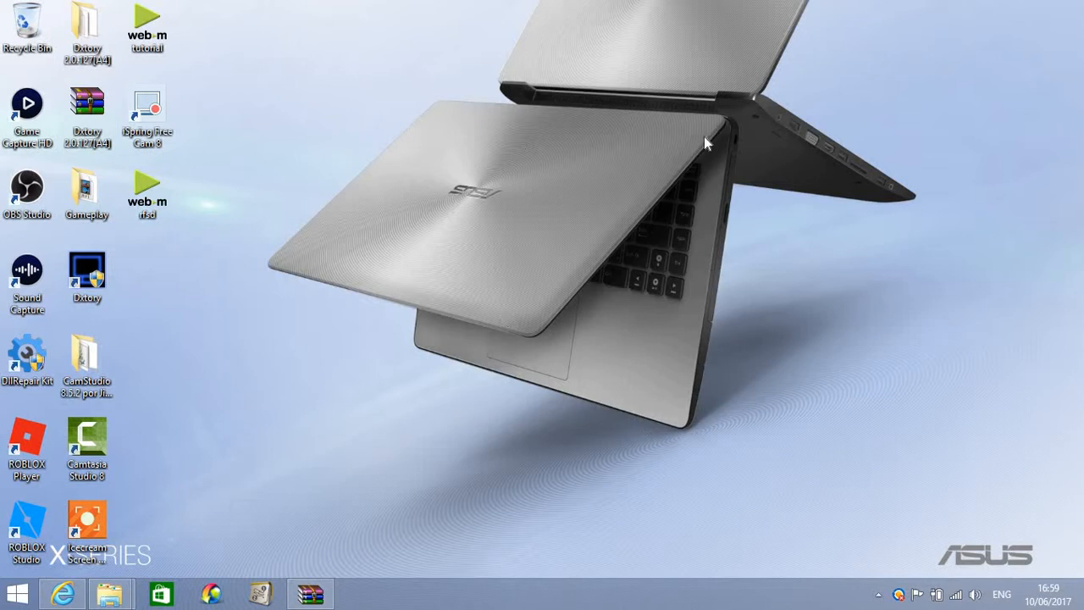
mouse_move(169, 102)
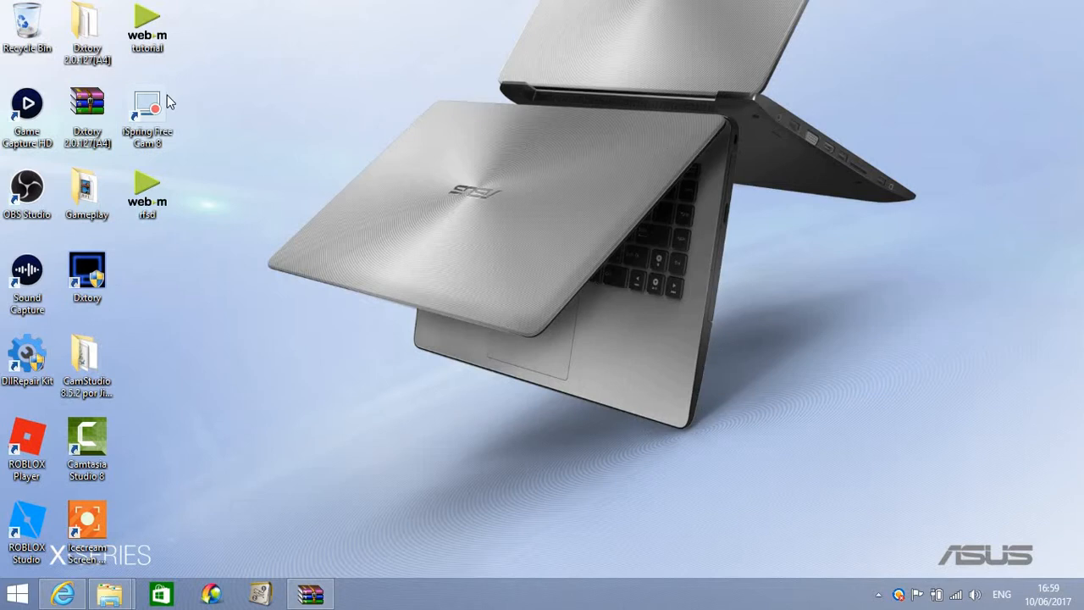
mouse_move(434, 350)
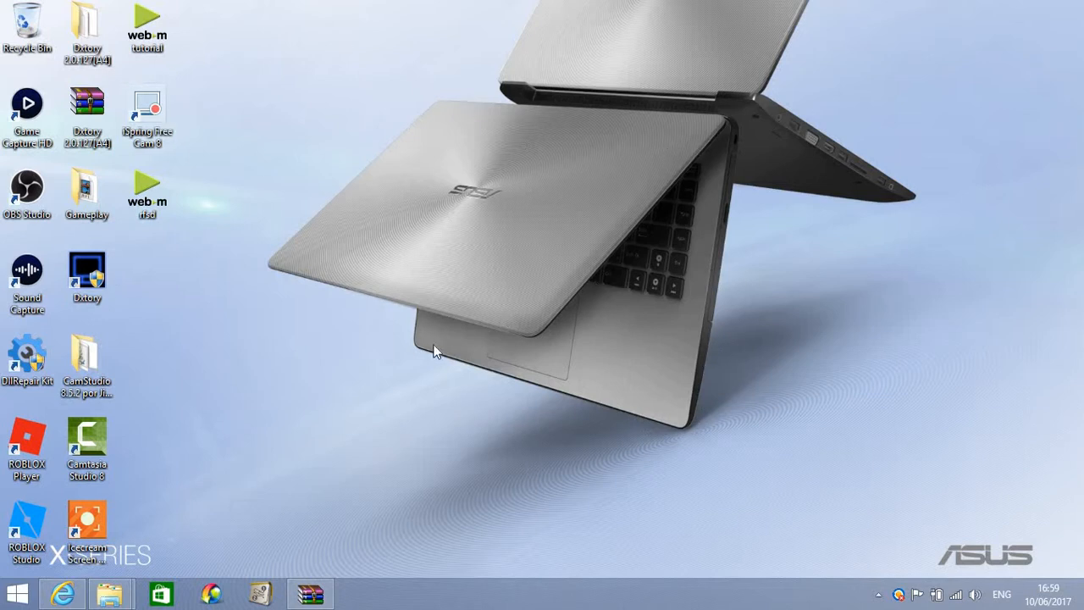